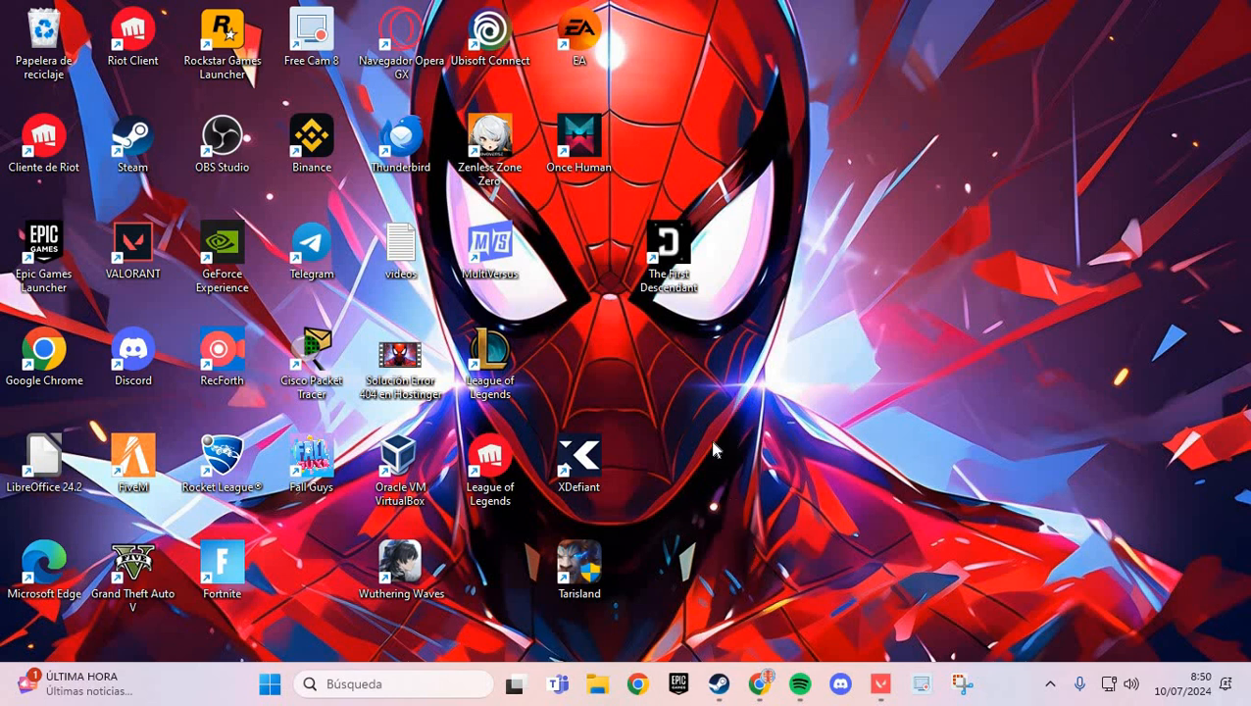
mouse_move(712, 696)
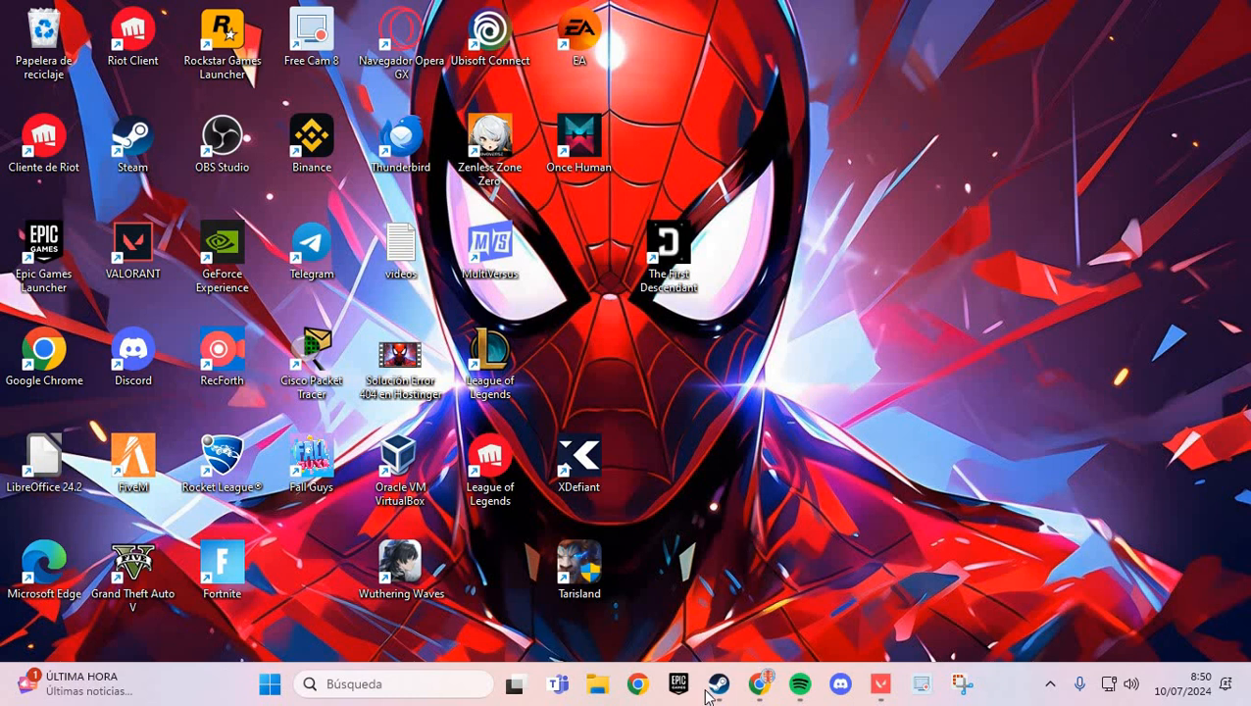
Step: Launch Steam from the desktop so the game library appears
click(717, 683)
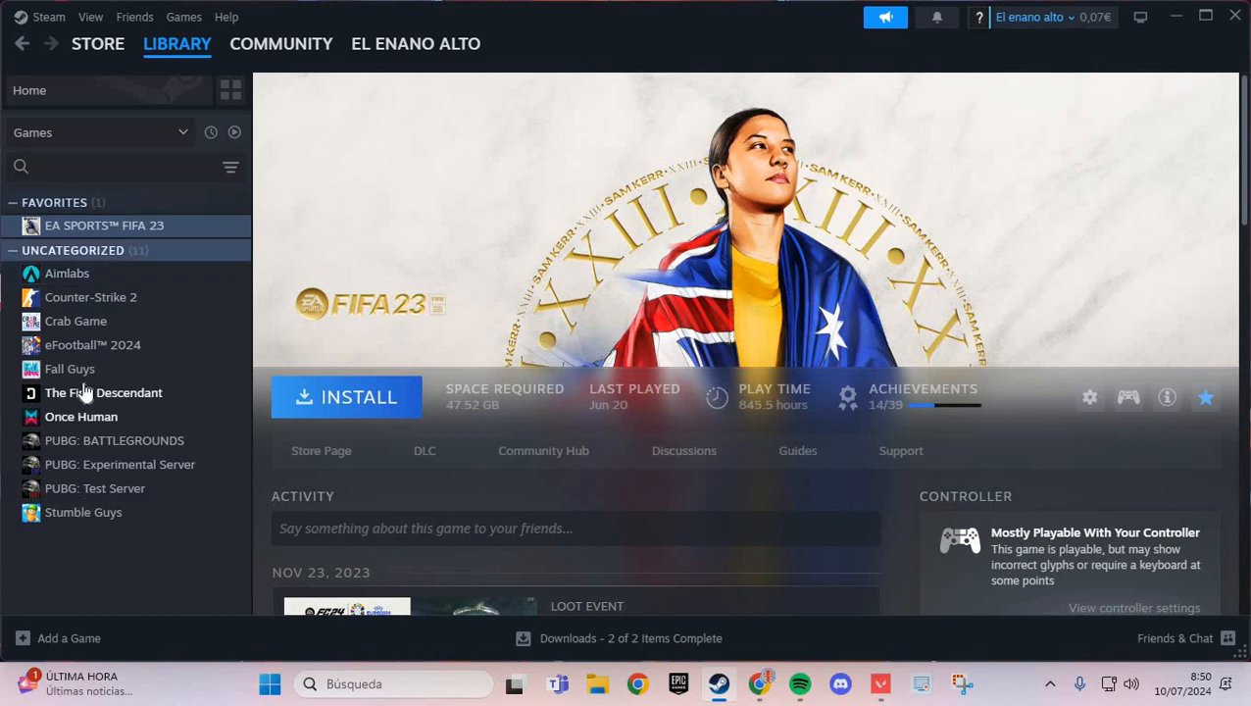
mouse_move(80, 415)
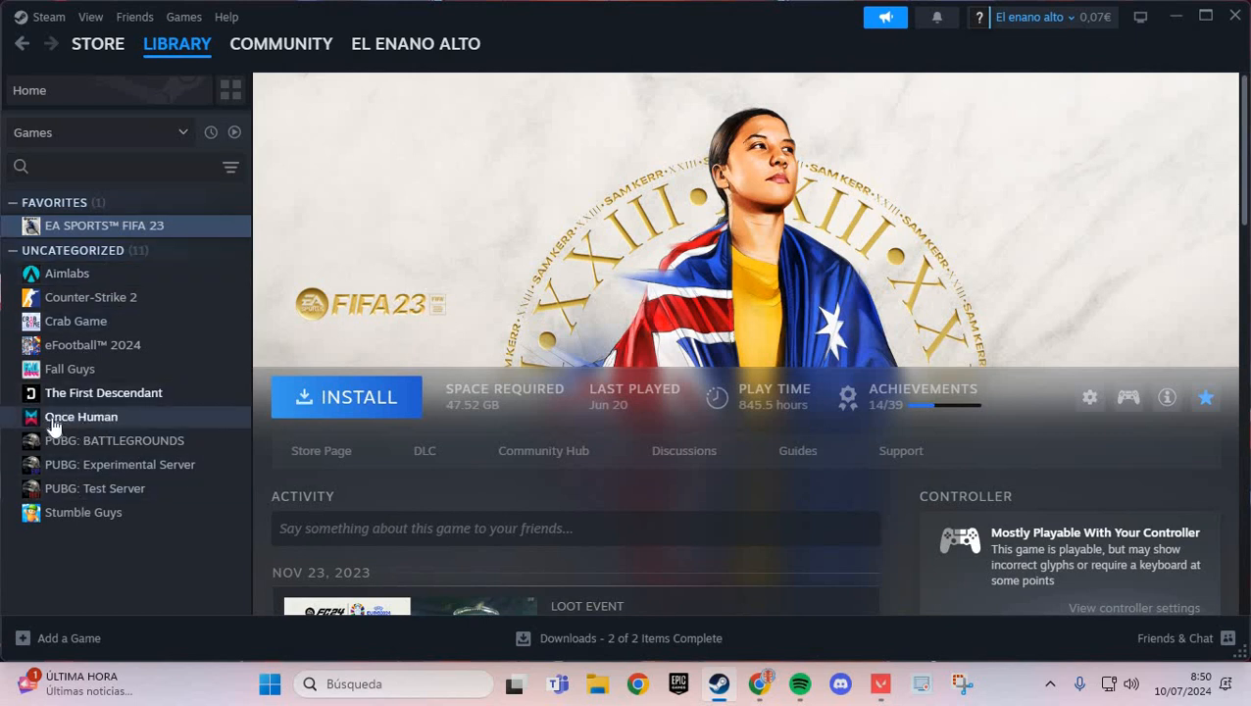
Step: Start verifying integrity of Once Human's game files from its Installed Files properties
click(82, 416)
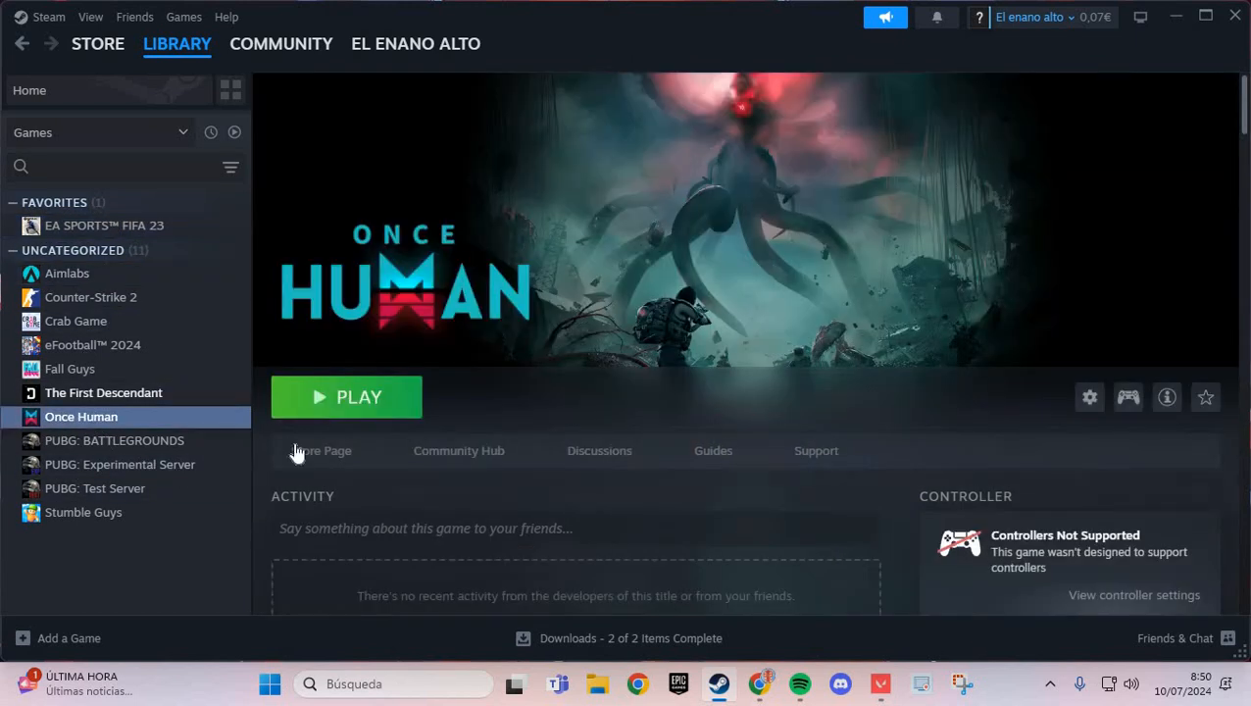
click(1127, 396)
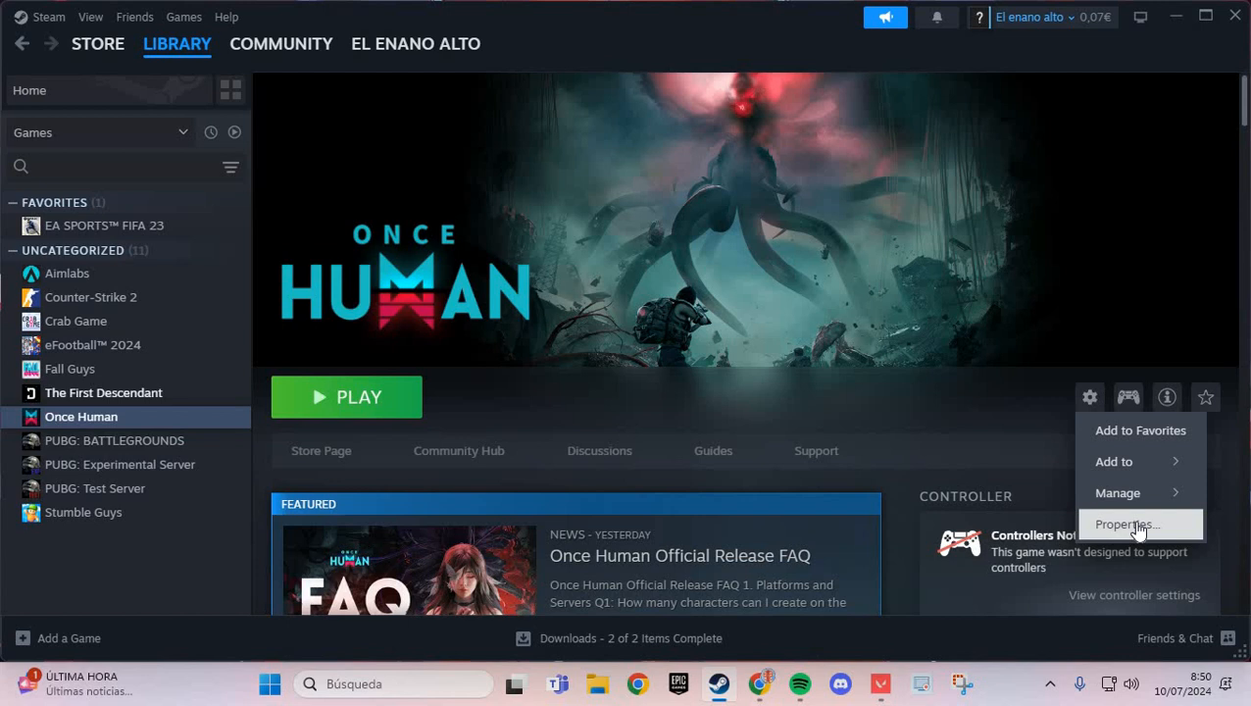
click(1125, 523)
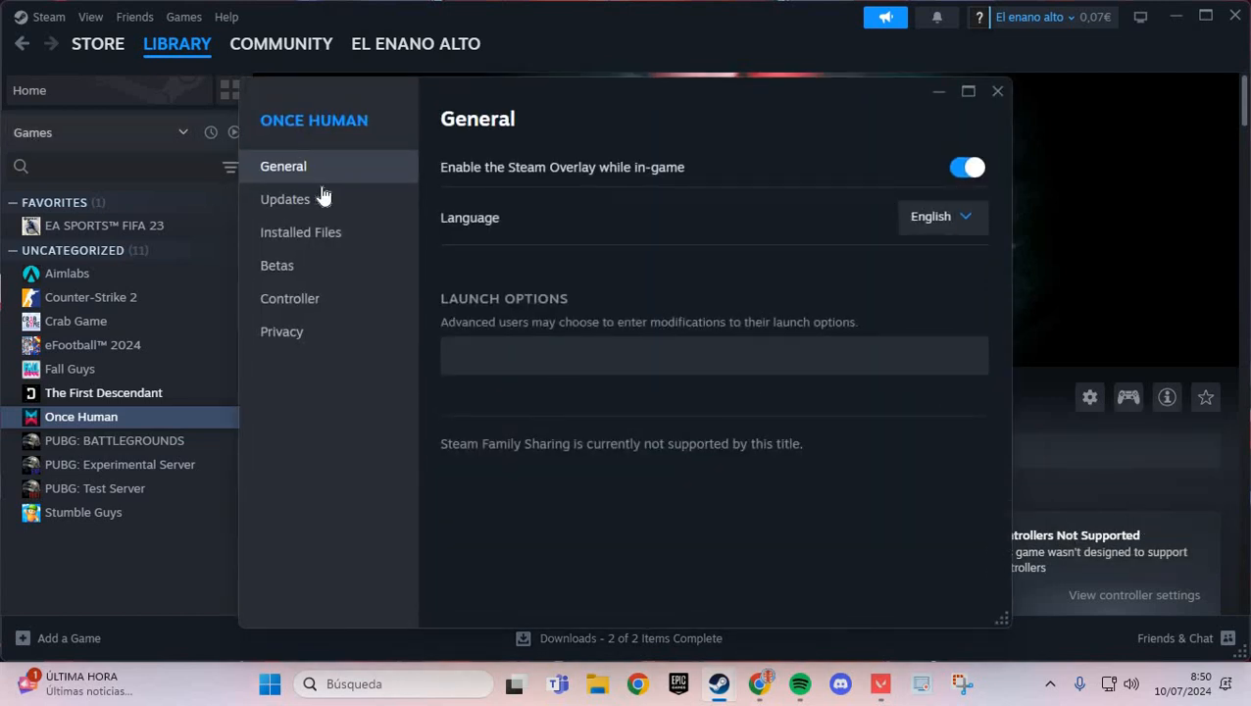
mouse_move(330, 239)
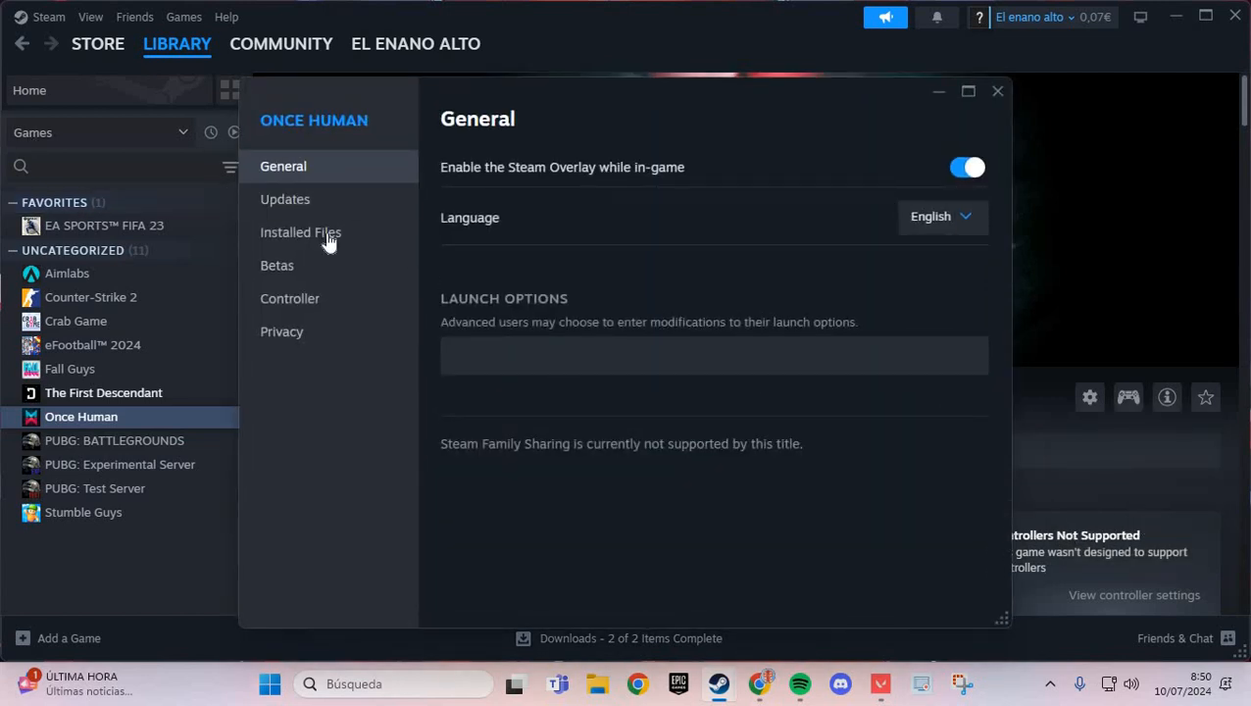
click(300, 231)
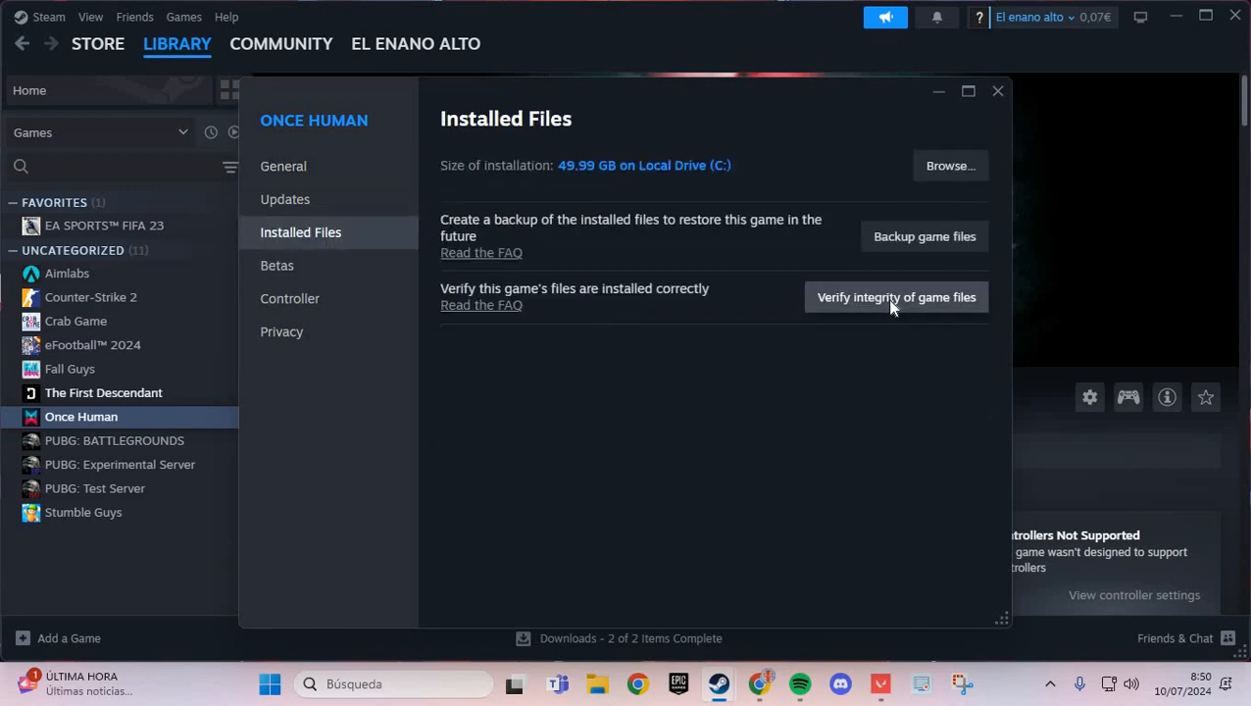
click(894, 298)
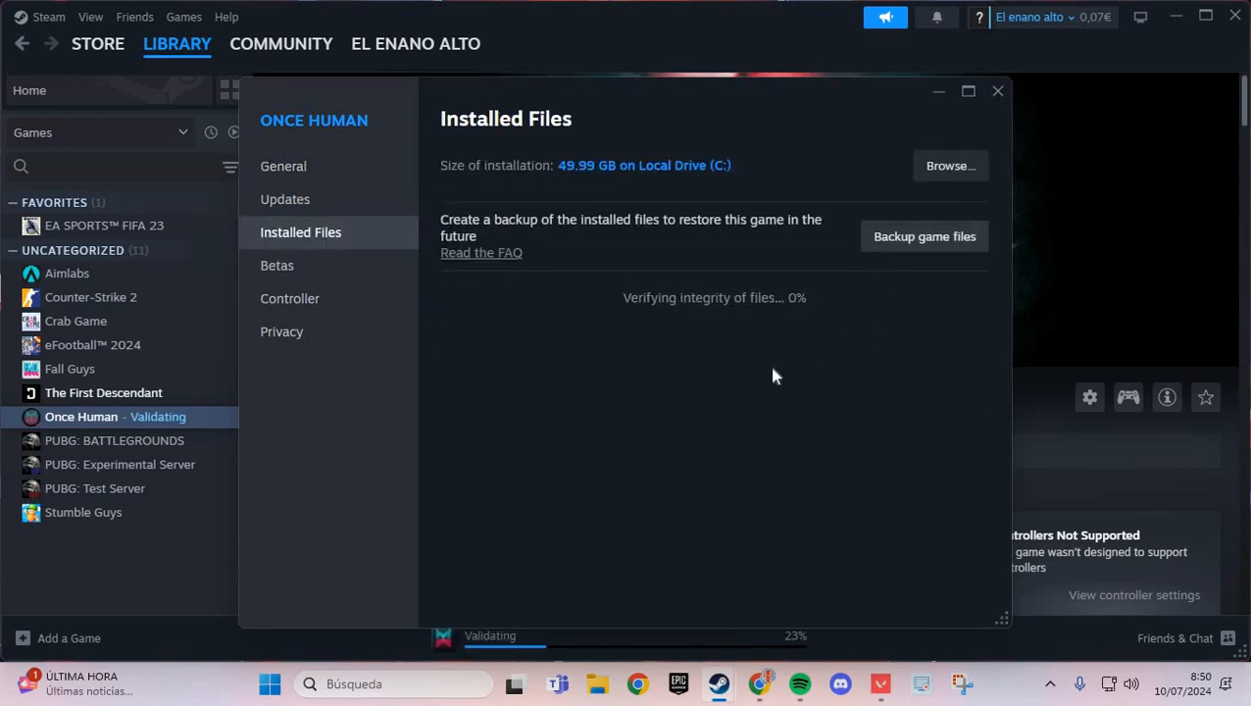
mouse_move(847, 255)
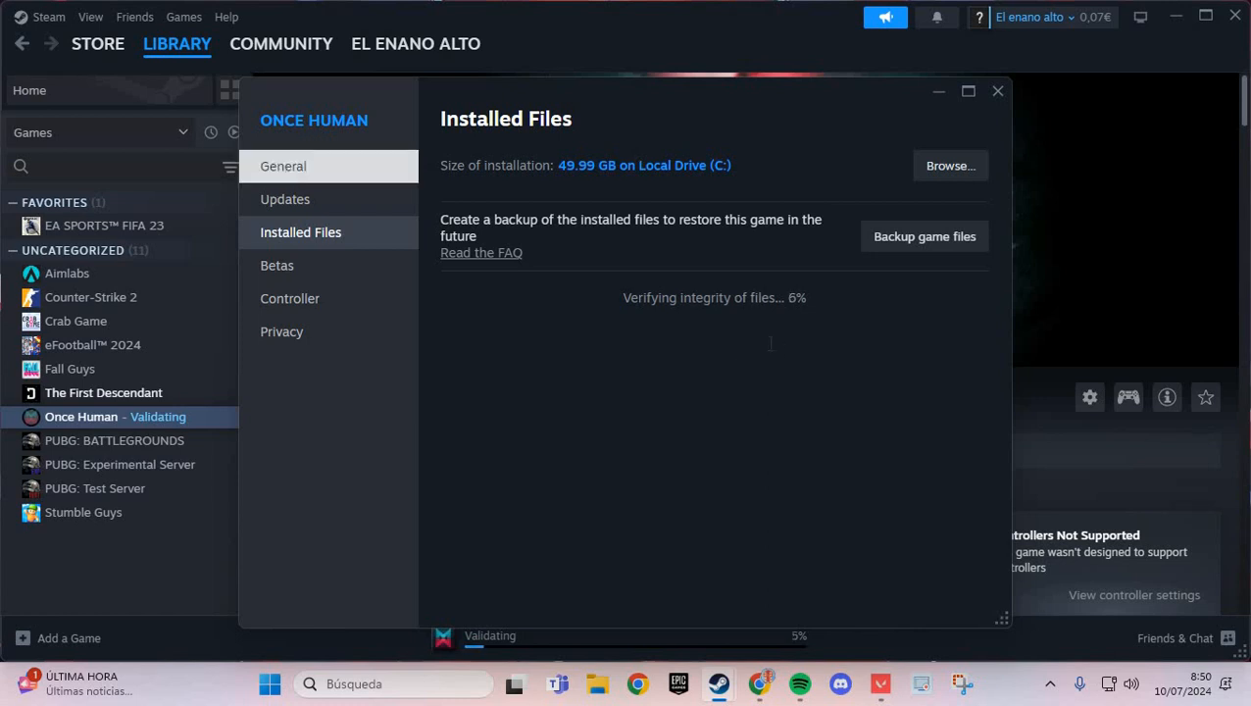
Step: Enter "-dx12" as Once Human's launch option in General properties, correcting a mistyped -dx11
click(283, 165)
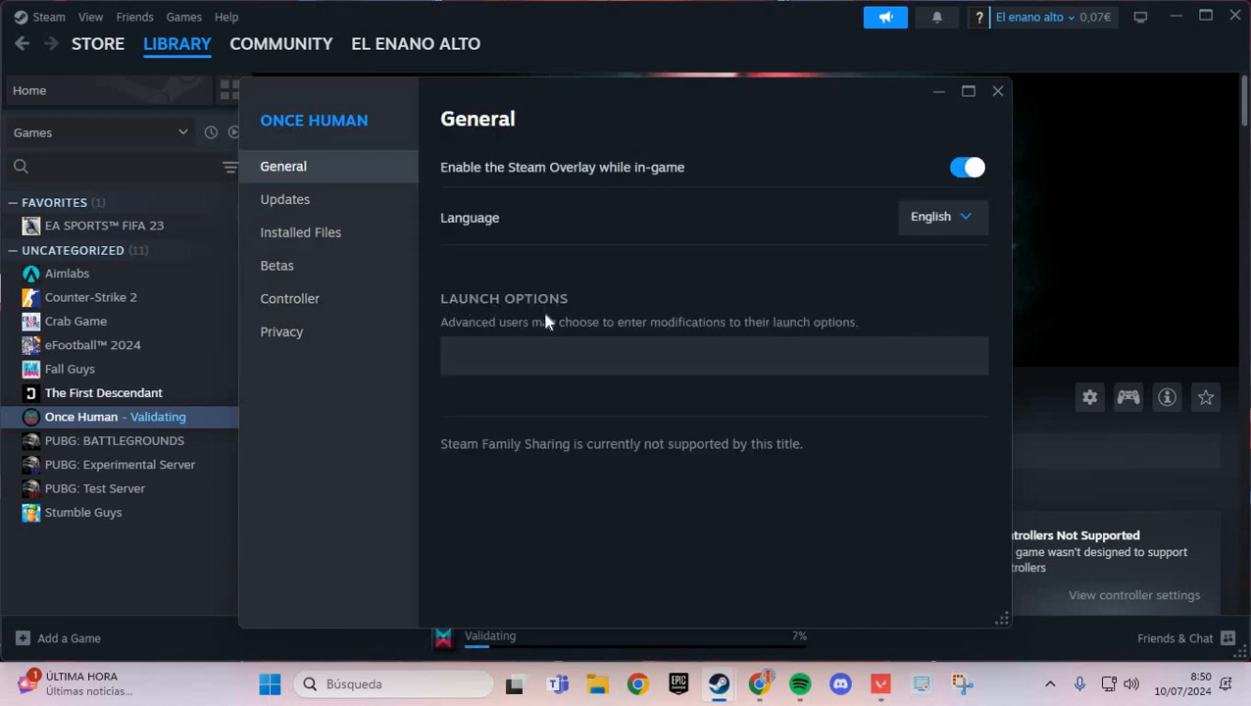
click(713, 354)
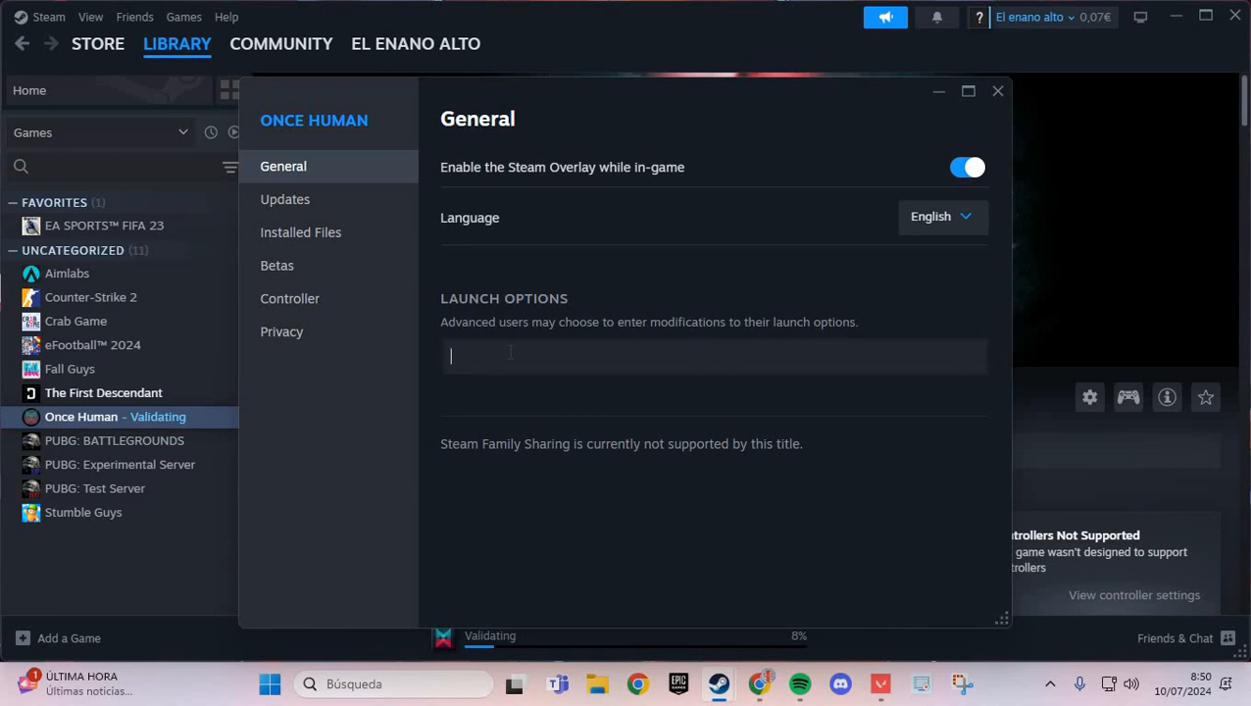
text(-dx11)
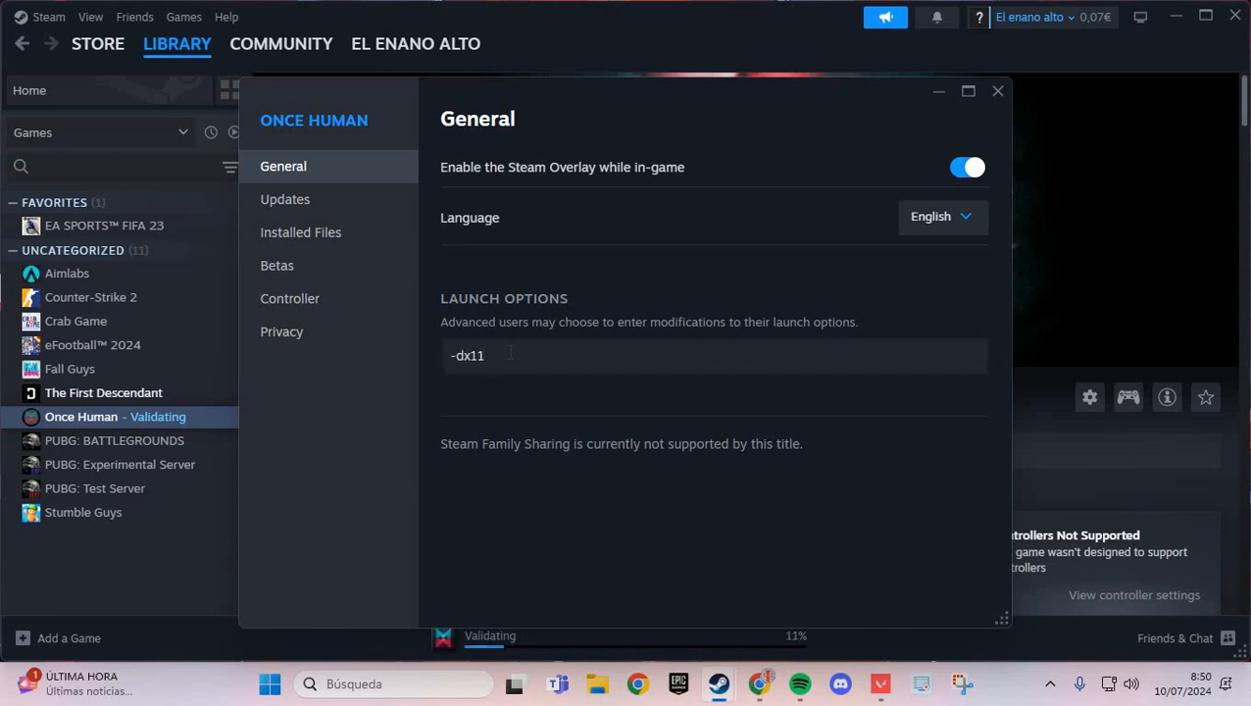
key(Backspace)
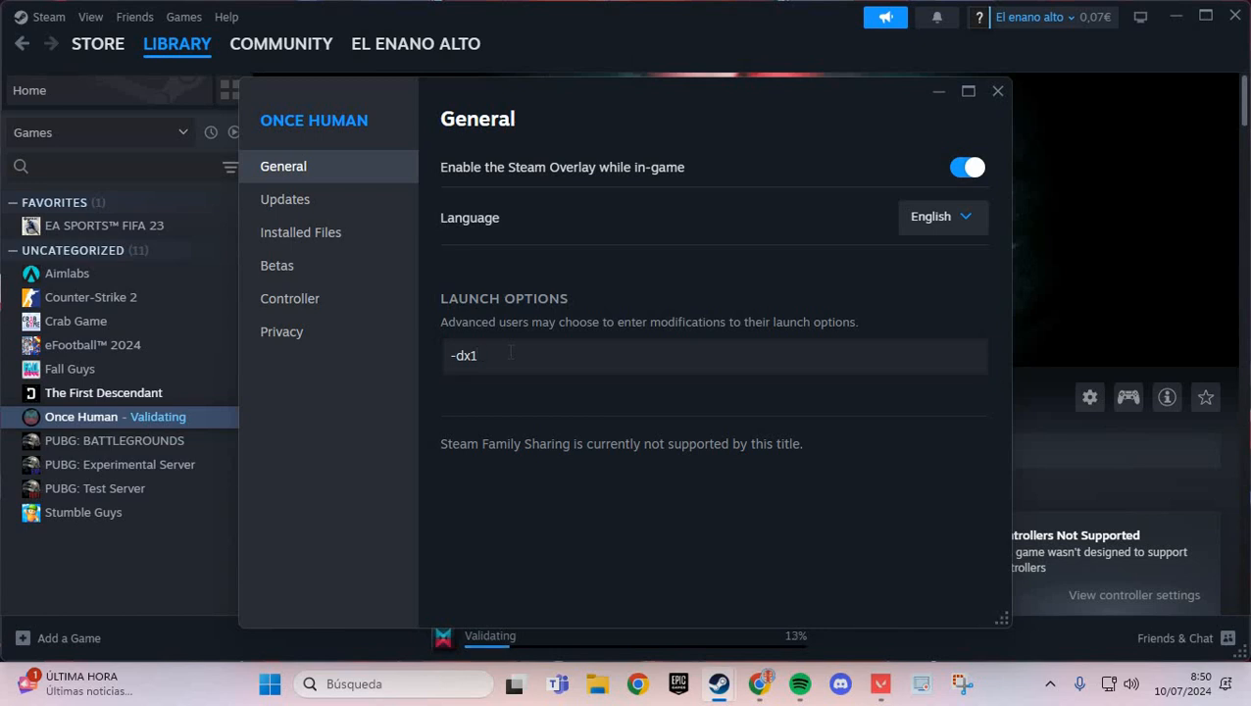
text(2)
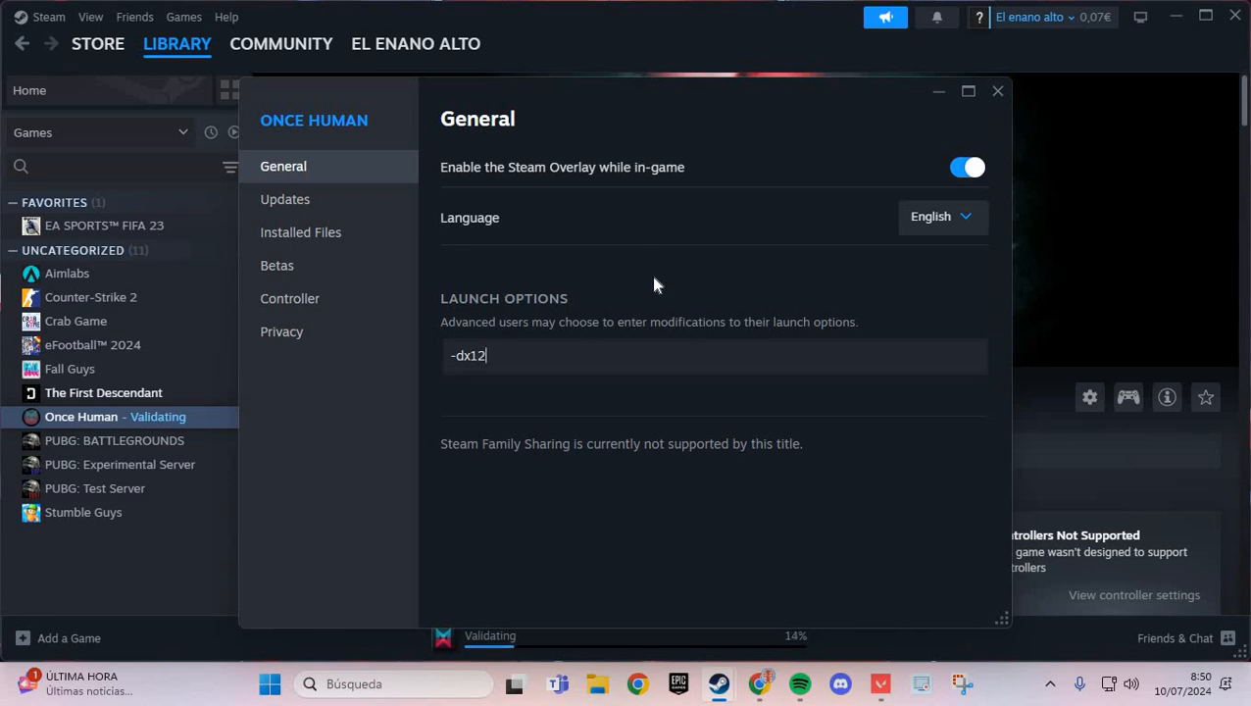